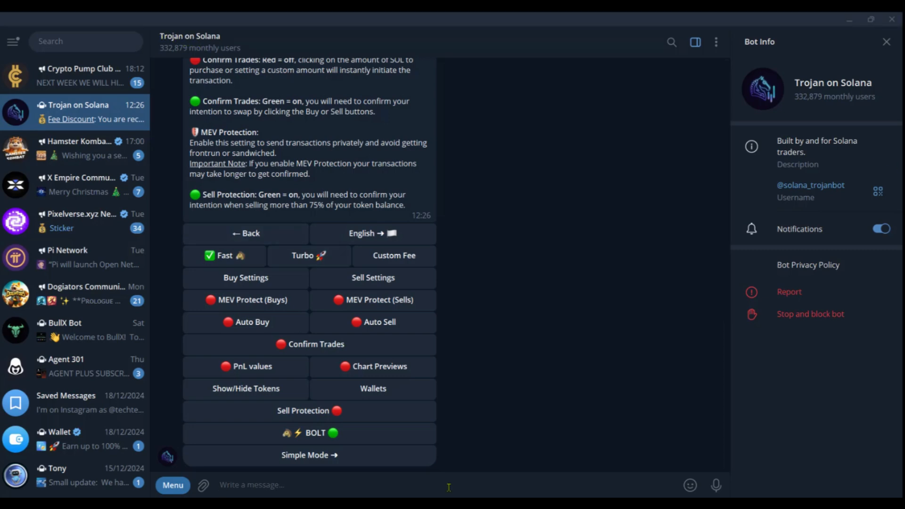
# Step: Restart the Trojan on Solana bot with /start and go to its Settings menu
pyautogui.write('/')
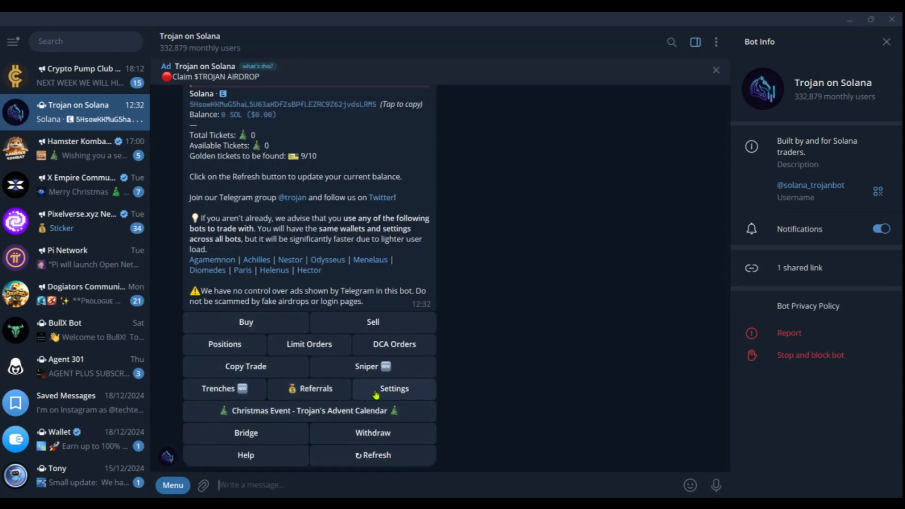
pyautogui.click(394, 388)
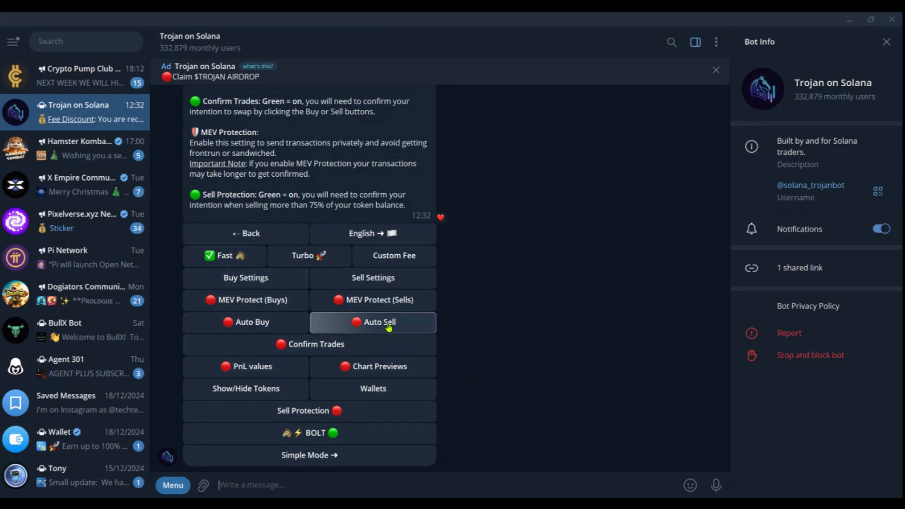
# Step: Bring up the bot's AutoSell profiles overview from Settings
pyautogui.click(373, 322)
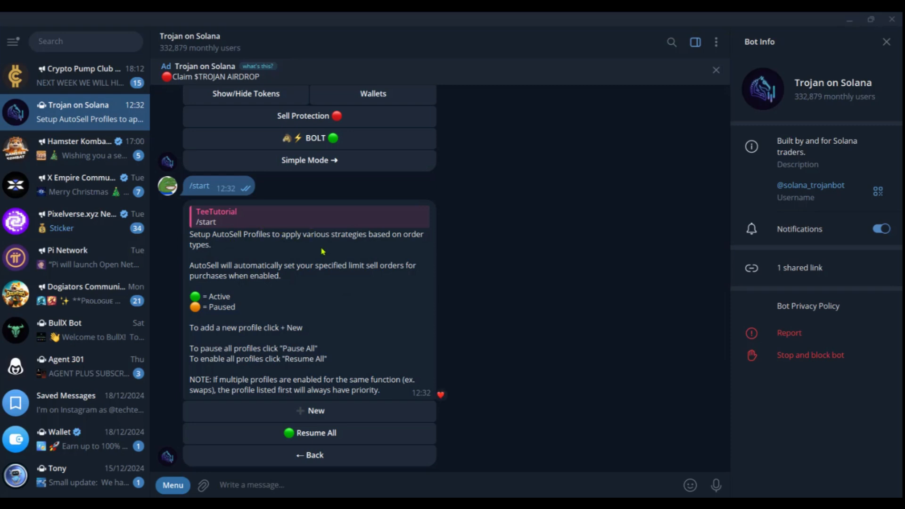
pyautogui.moveTo(266, 293)
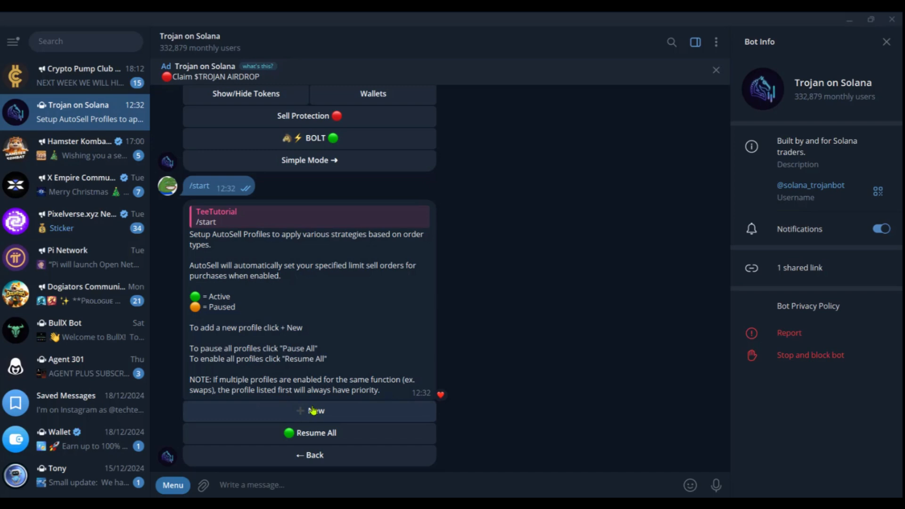
# Step: Create a new AutoSell profile with Swaps enabled and applied to all wallets
pyautogui.click(309, 410)
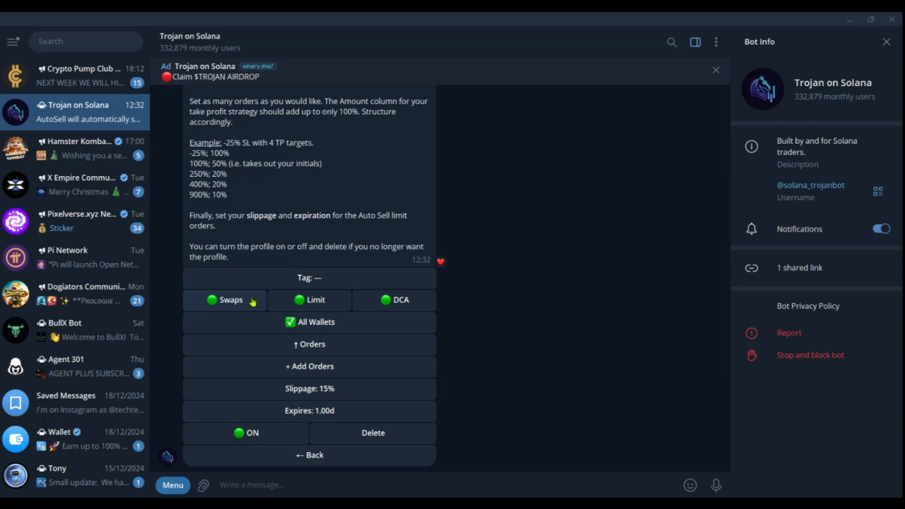
pyautogui.moveTo(405, 300)
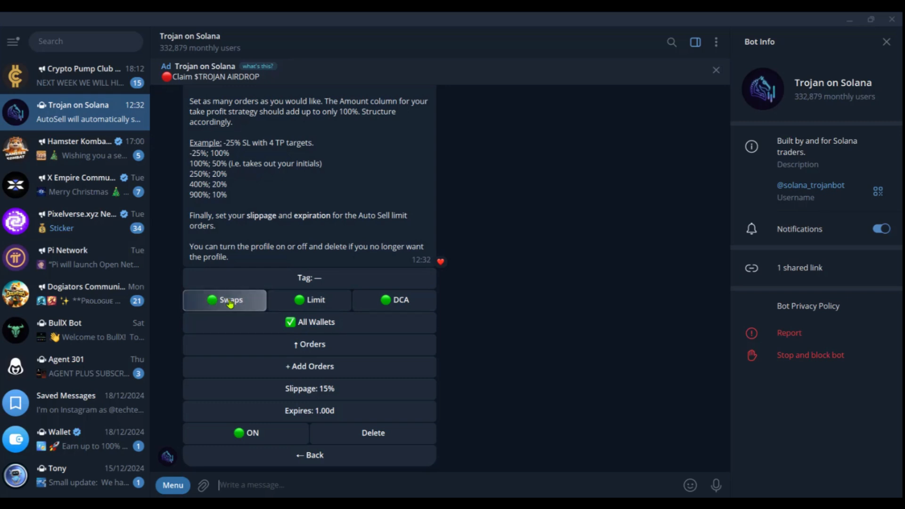
pyautogui.click(224, 300)
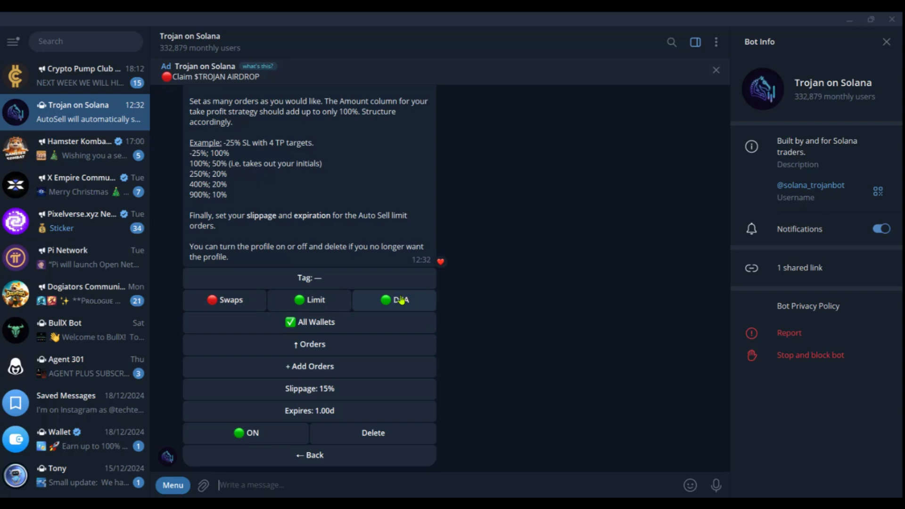
pyautogui.click(224, 299)
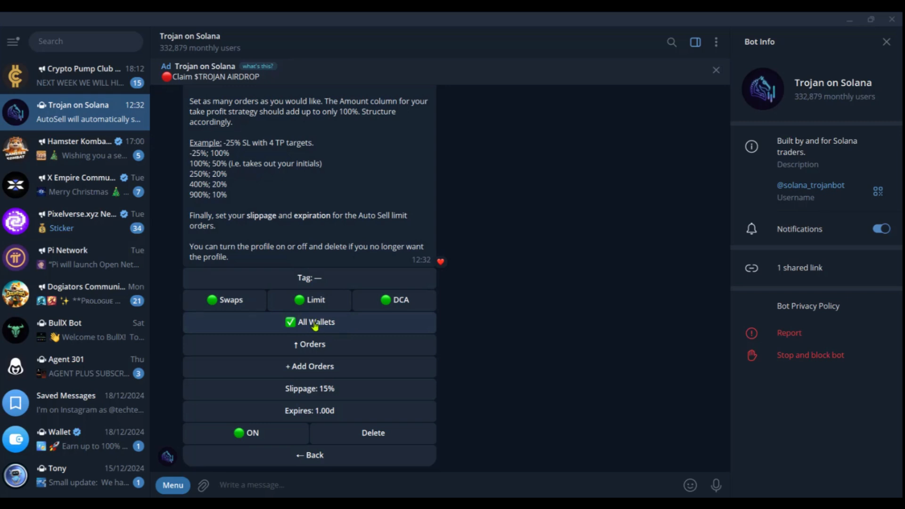
pyautogui.click(310, 321)
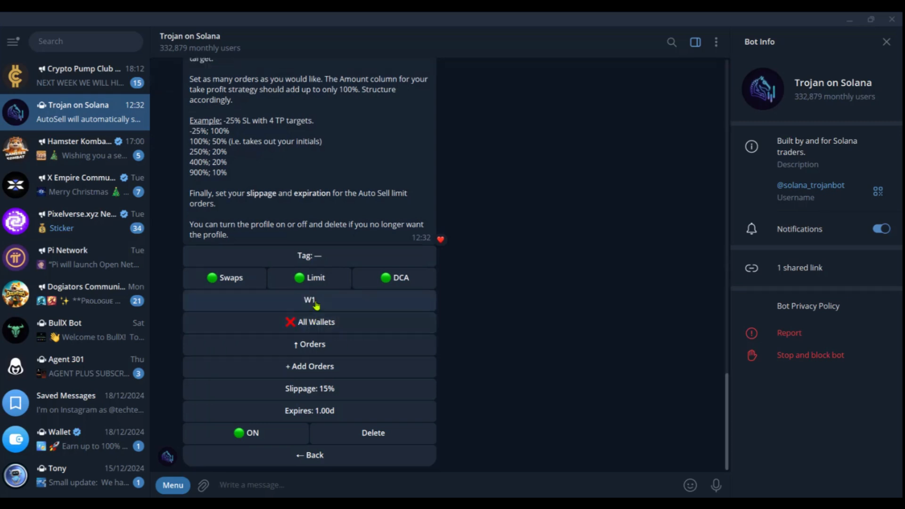
pyautogui.click(309, 299)
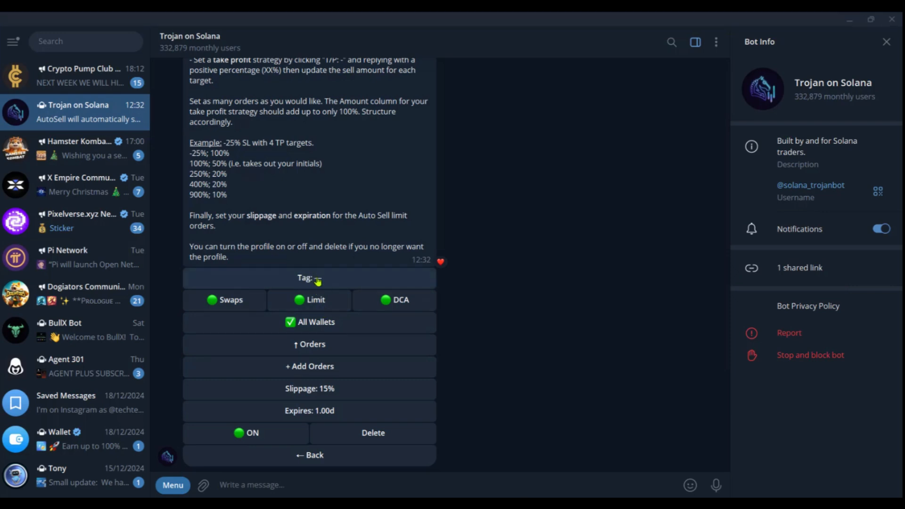
# Step: Tag the profile as Profile1 and add a 60% take-profit order
pyautogui.click(203, 485)
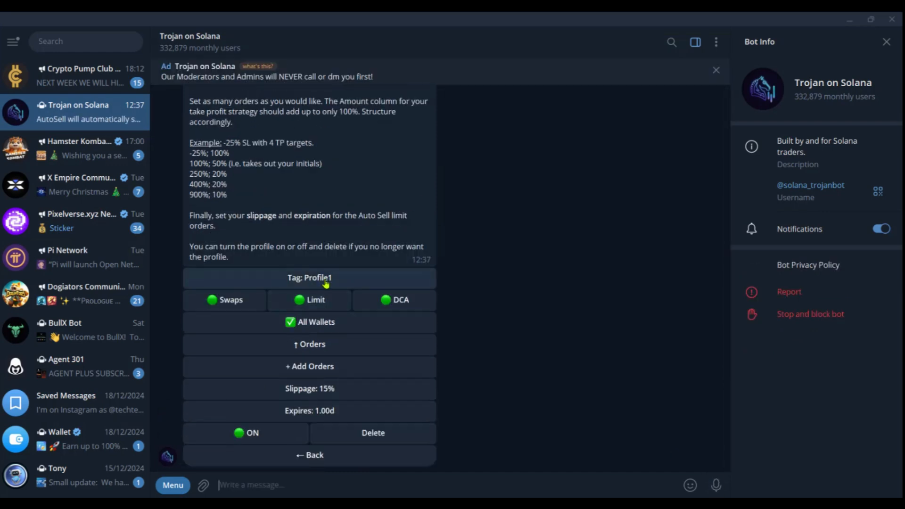
pyautogui.moveTo(233, 210)
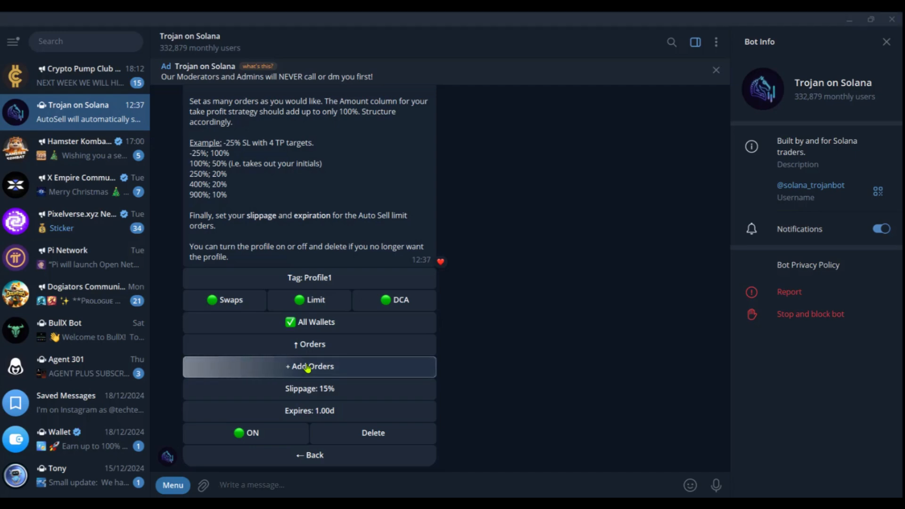
pyautogui.click(309, 365)
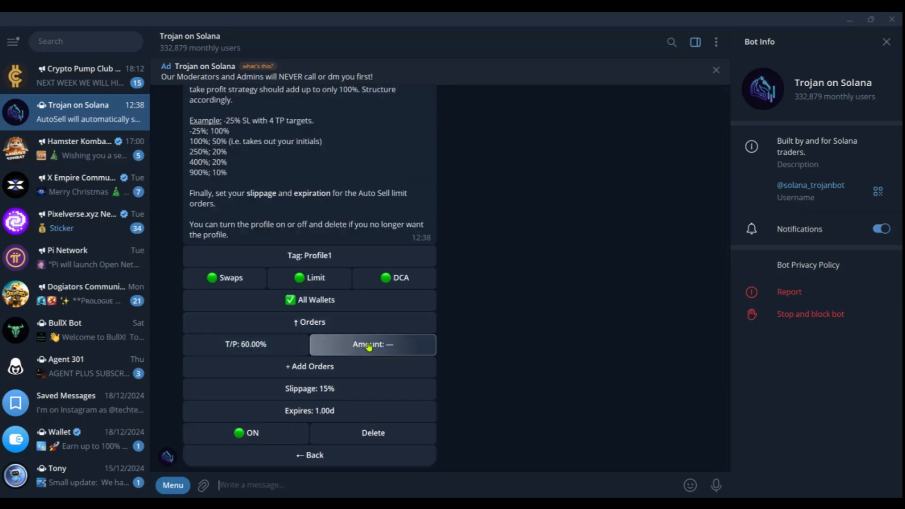
# Step: Set the take-profit order to sell 90% of the holding
pyautogui.click(372, 344)
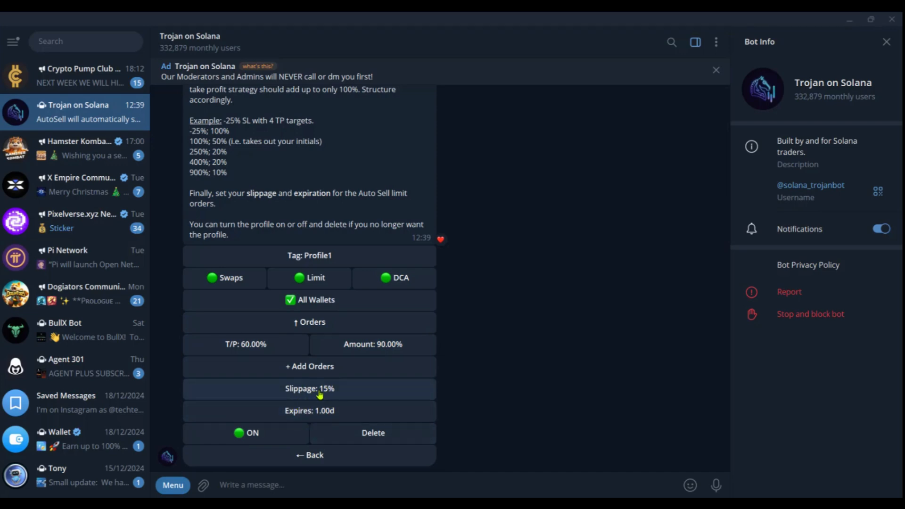
pyautogui.moveTo(317, 393)
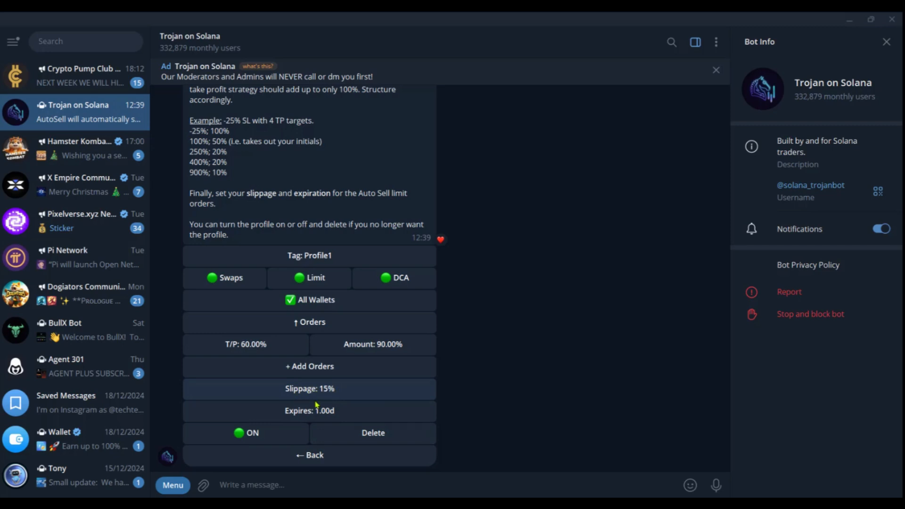
pyautogui.moveTo(337, 414)
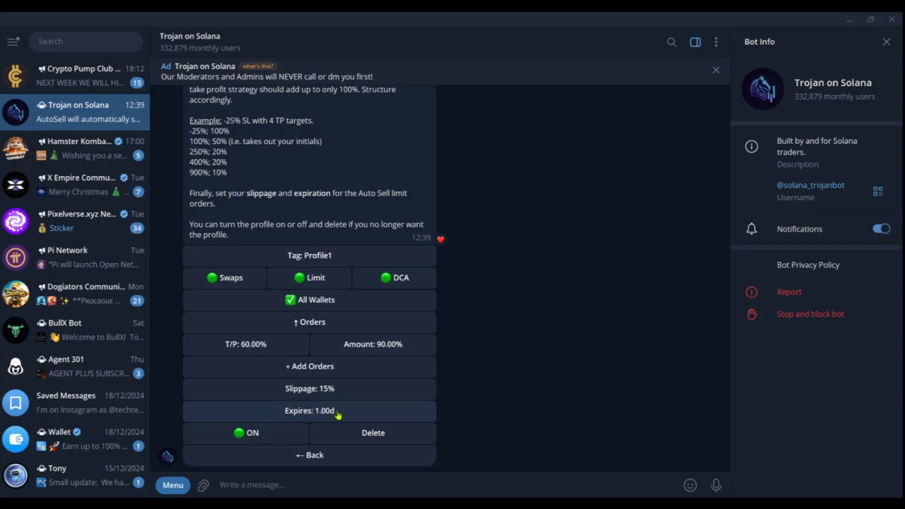
# Step: Set the order expiry to 5 days, replying 5d after the invalid 5
pyautogui.click(309, 411)
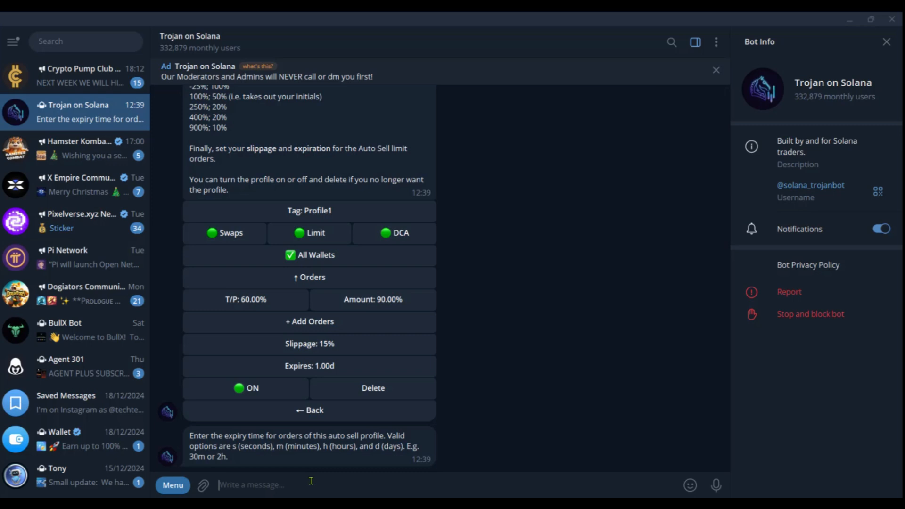
pyautogui.write('5')
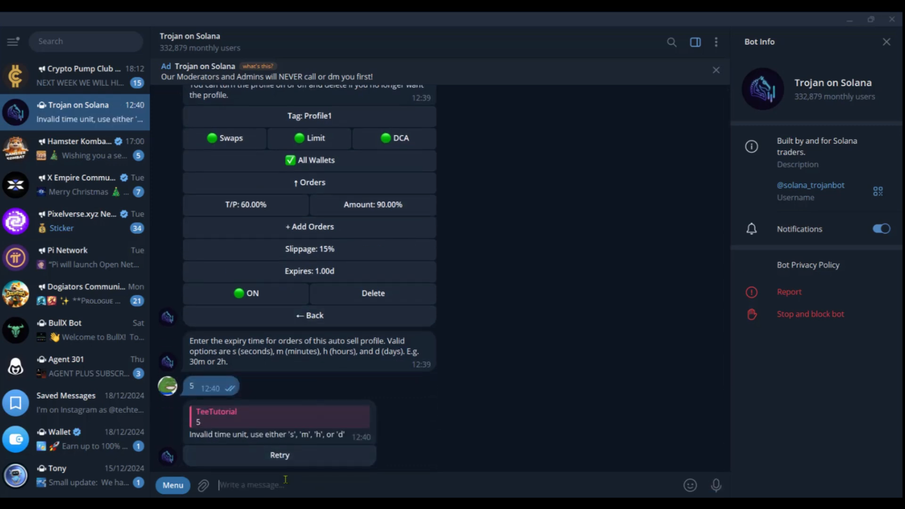
pyautogui.write('5d')
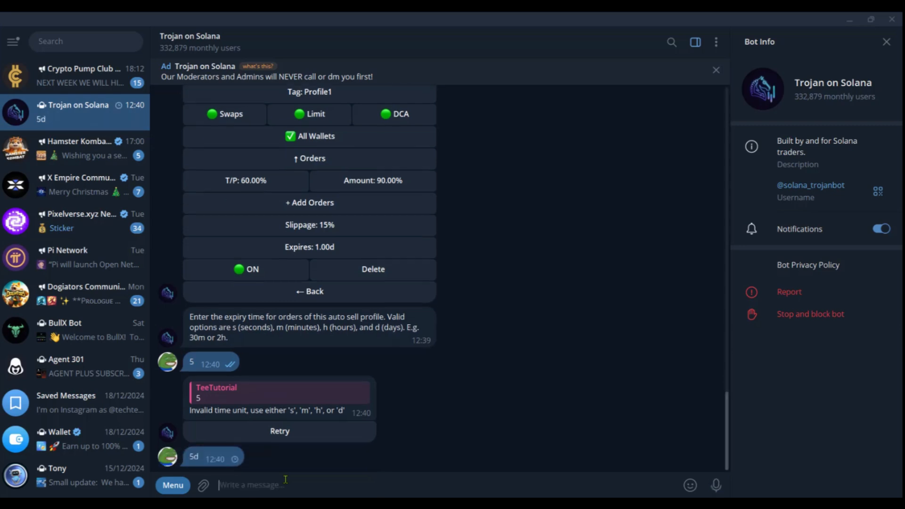
pyautogui.write('5d')
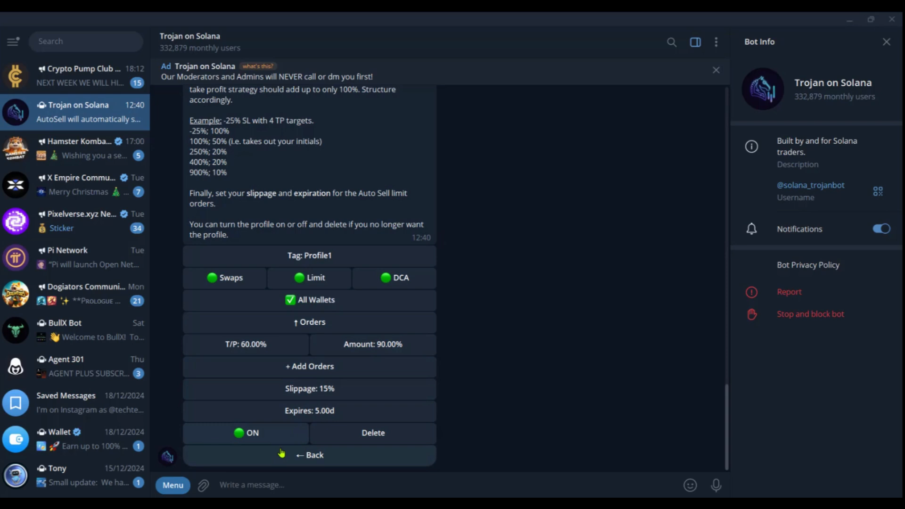
# Step: Go back to the AutoSell profiles list, now showing Profile1 as active
pyautogui.click(309, 455)
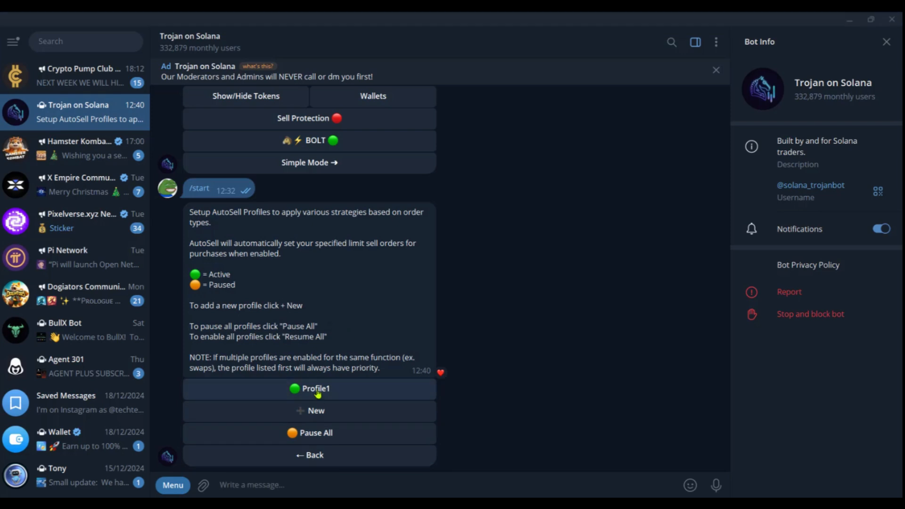
pyautogui.moveTo(309, 416)
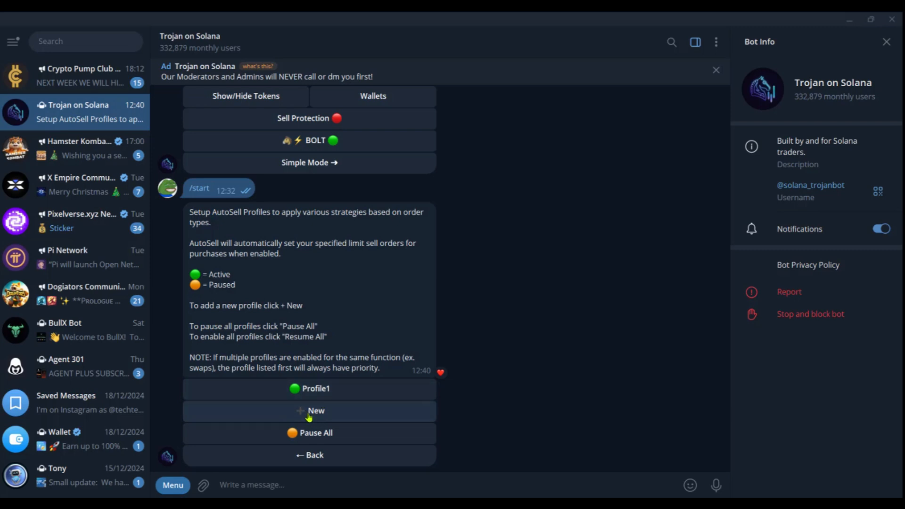
pyautogui.moveTo(310, 445)
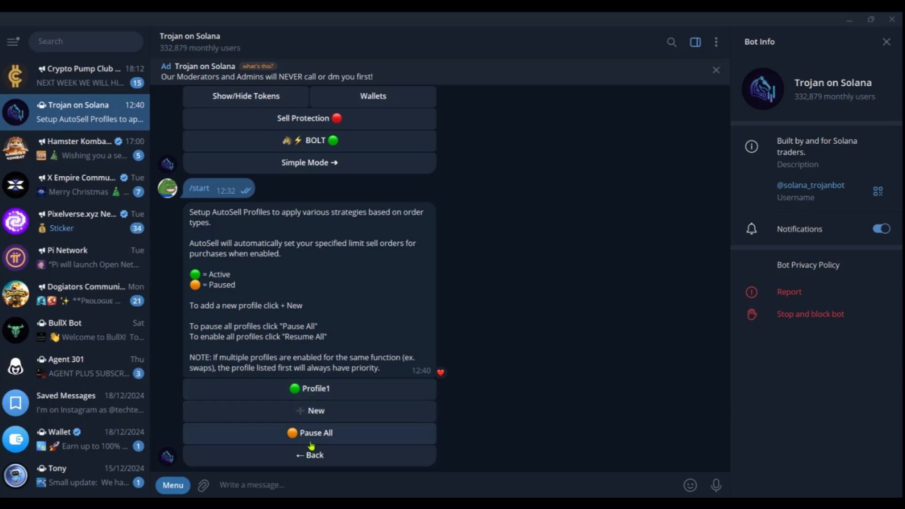